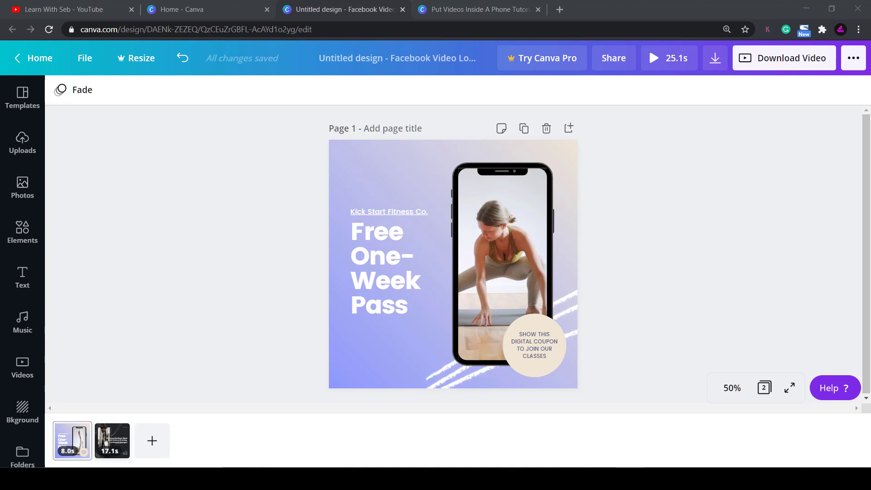
mouse_move(517, 132)
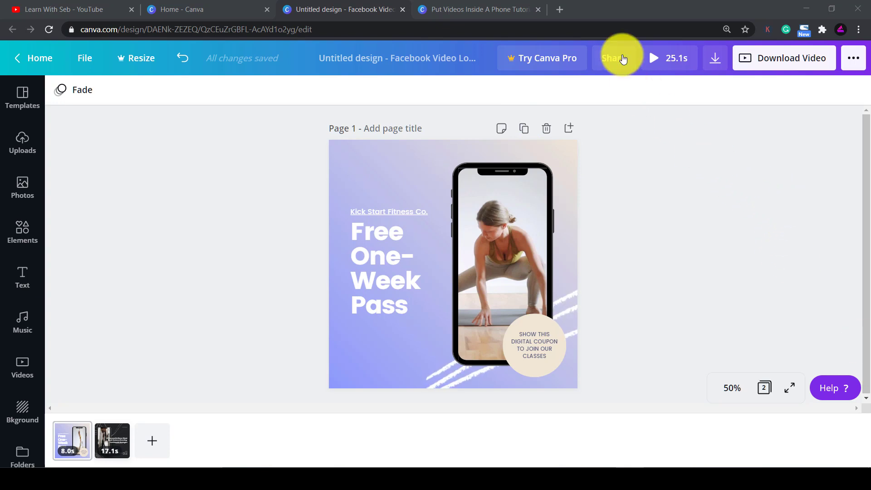
Play the existing phone-frame video design as a full-screen preview.
click(654, 58)
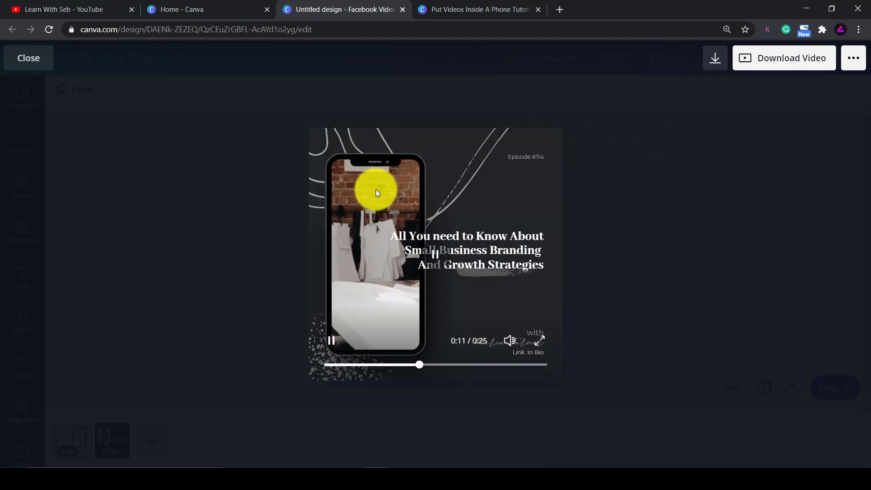
Close the full-screen design preview.
click(192, 9)
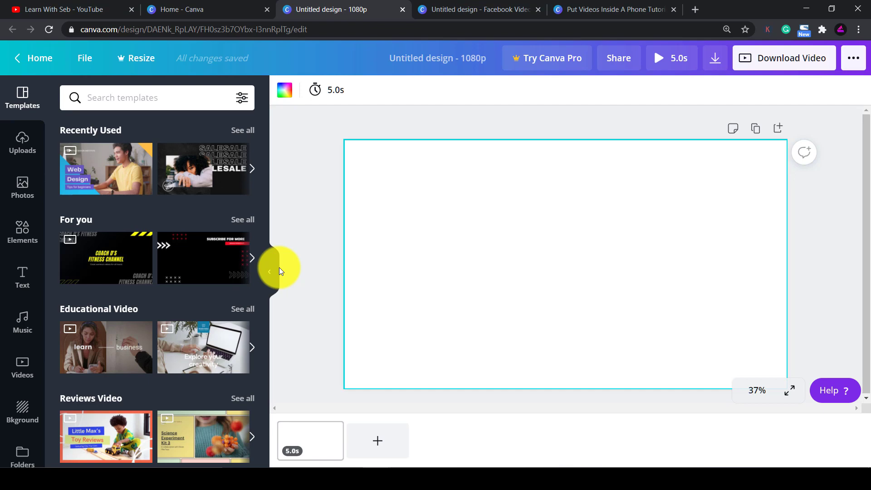
Add the phone-shaped frame from the Elements frames collection to the page.
click(23, 232)
text(Frames)
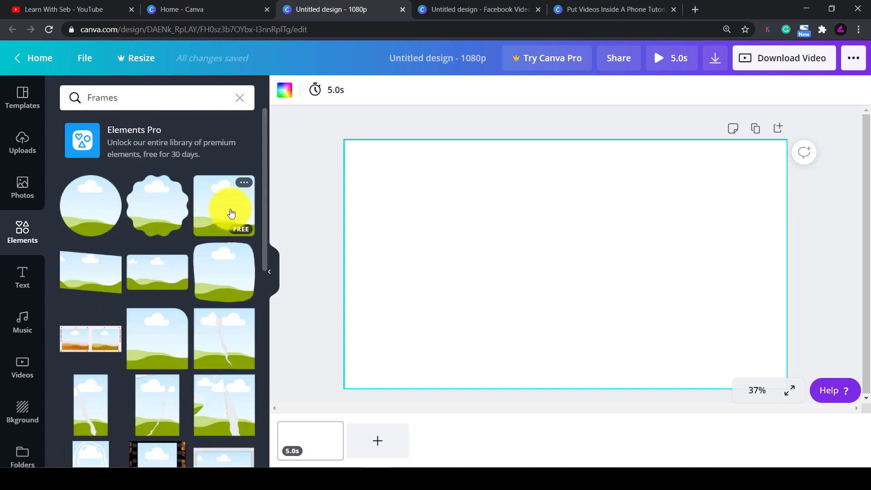
scroll(down, 3)
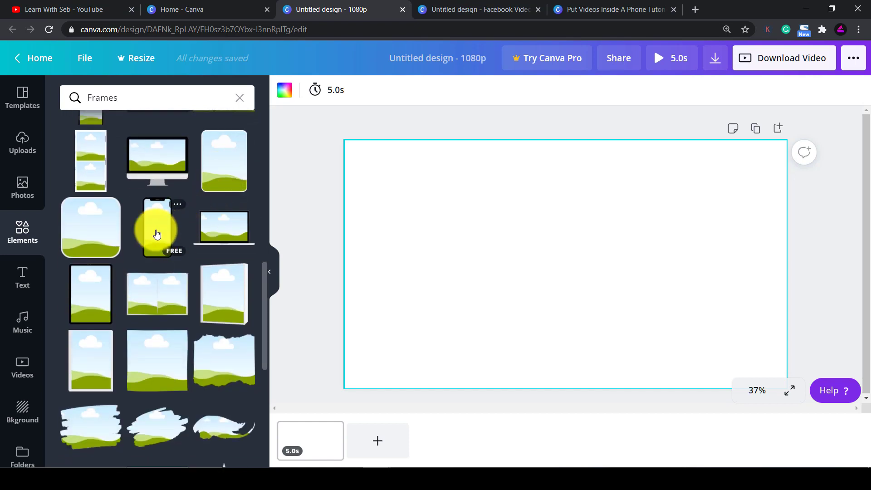
click(157, 228)
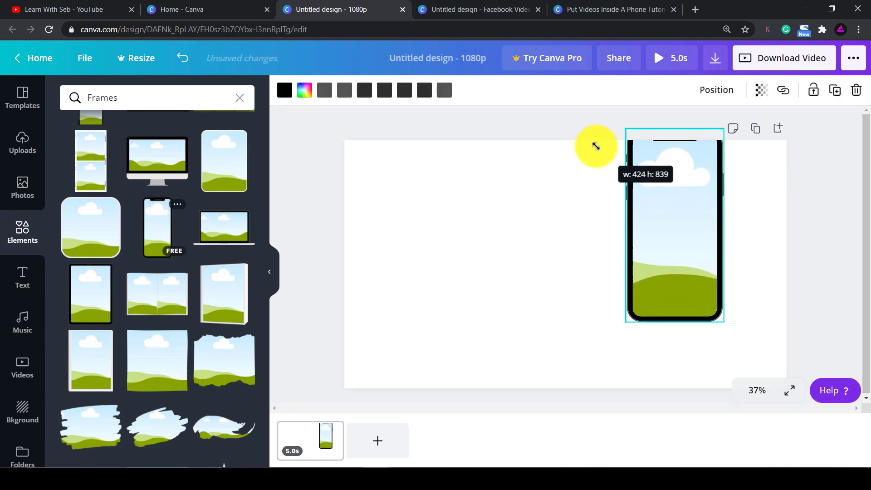
Drag the phone frame's corner to enlarge it to the page height.
drag(597, 146, 675, 216)
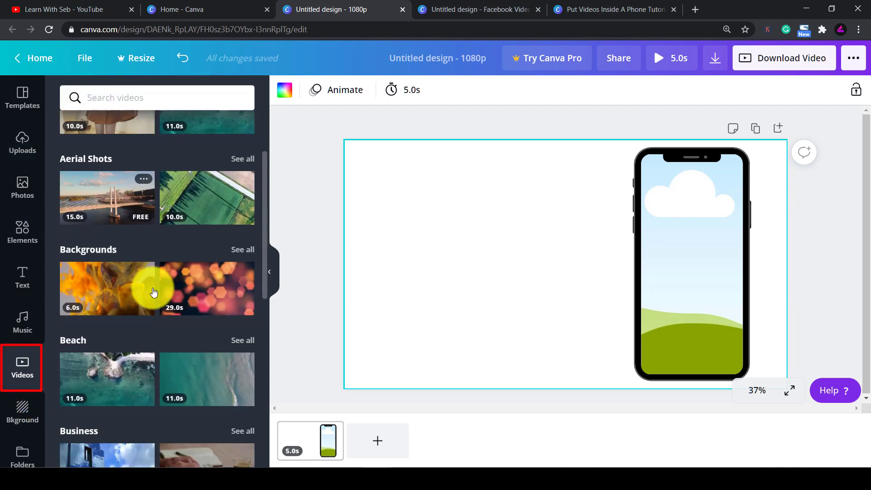
Drop the stock keyboard-typing clip into the phone frame.
scroll(down, 3)
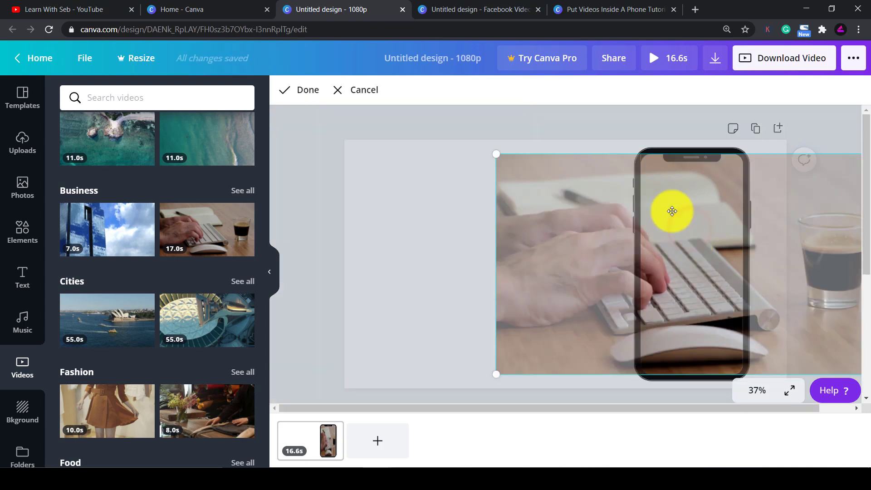
drag(671, 211, 695, 260)
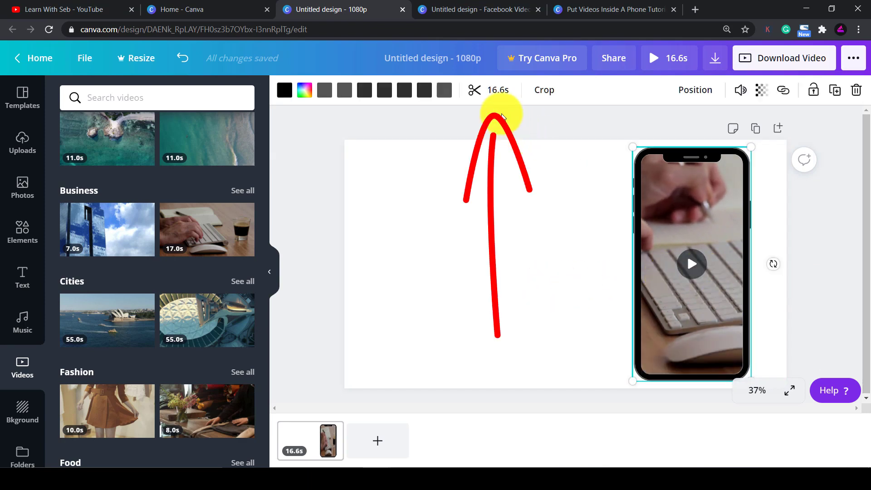
Select the typing clip to trim its length.
click(692, 264)
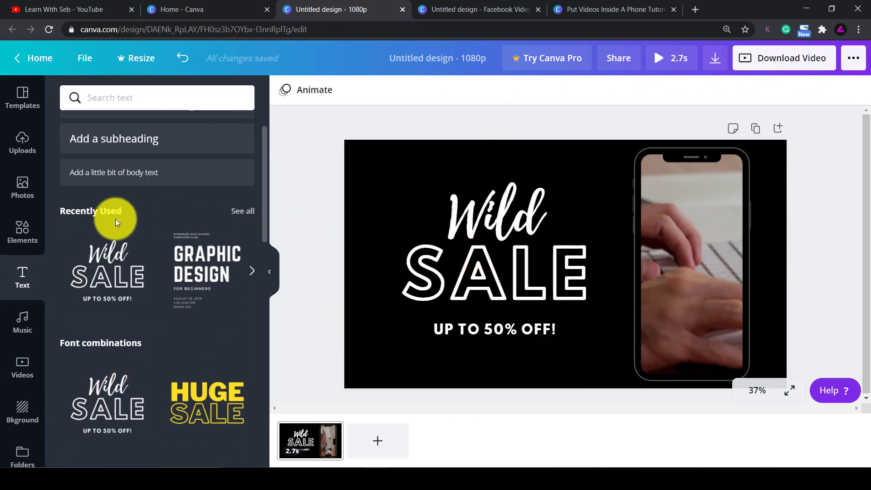
Pick an item from the Elements library for the second page.
click(23, 232)
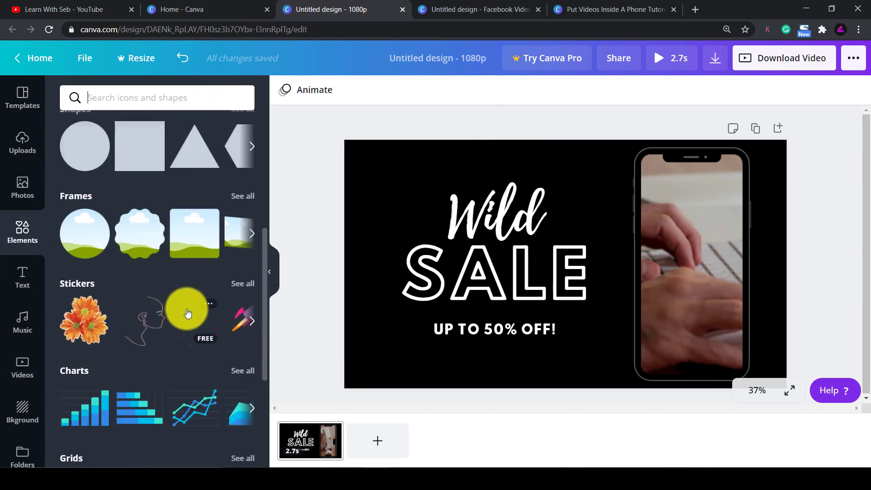
click(73, 371)
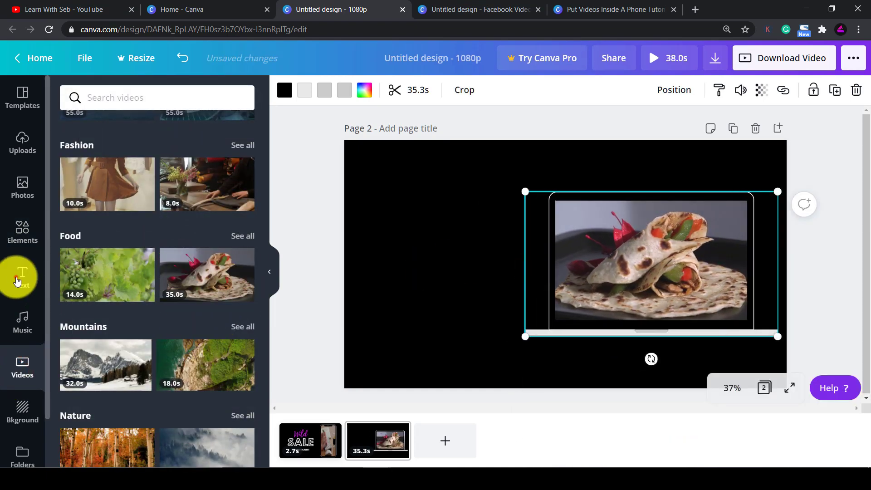
Browse the Text library's font combination templates.
click(22, 278)
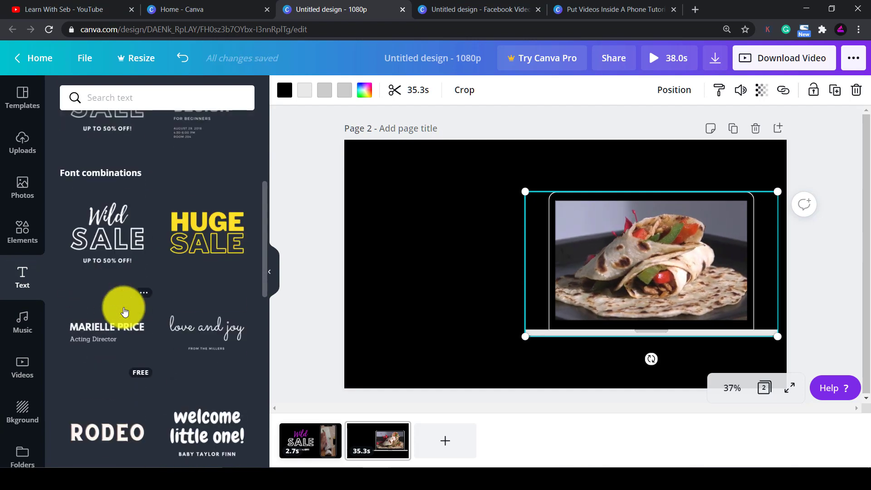
scroll(down, 3)
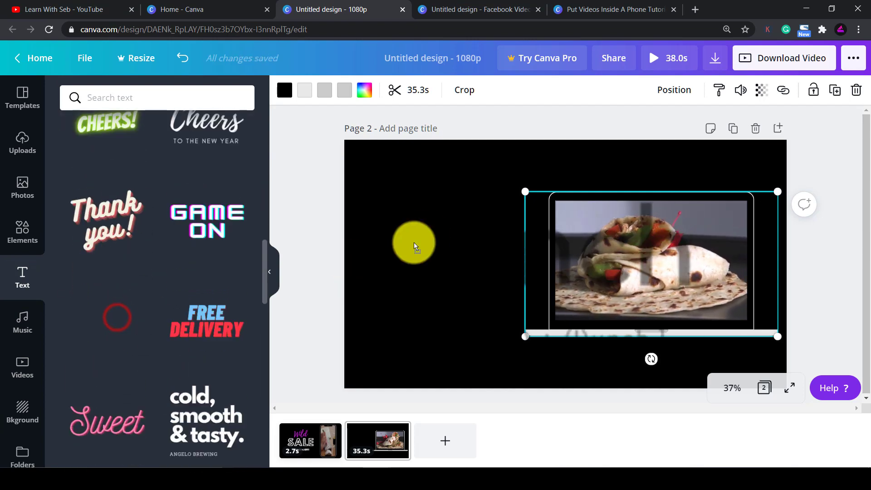